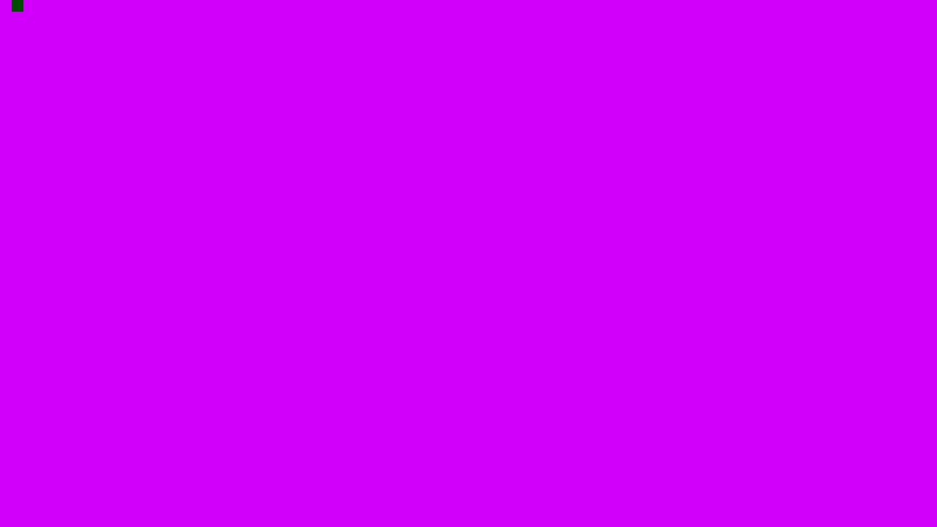
pyautogui.click(12, 7)
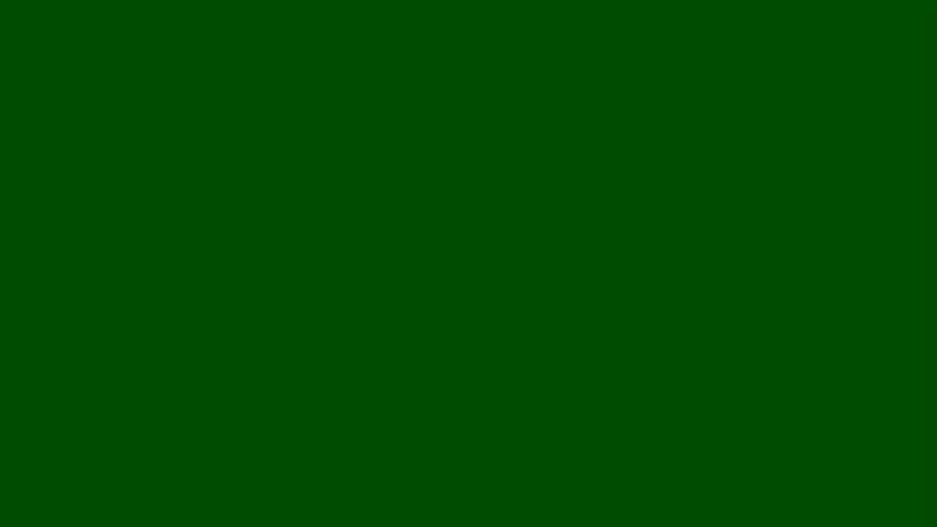